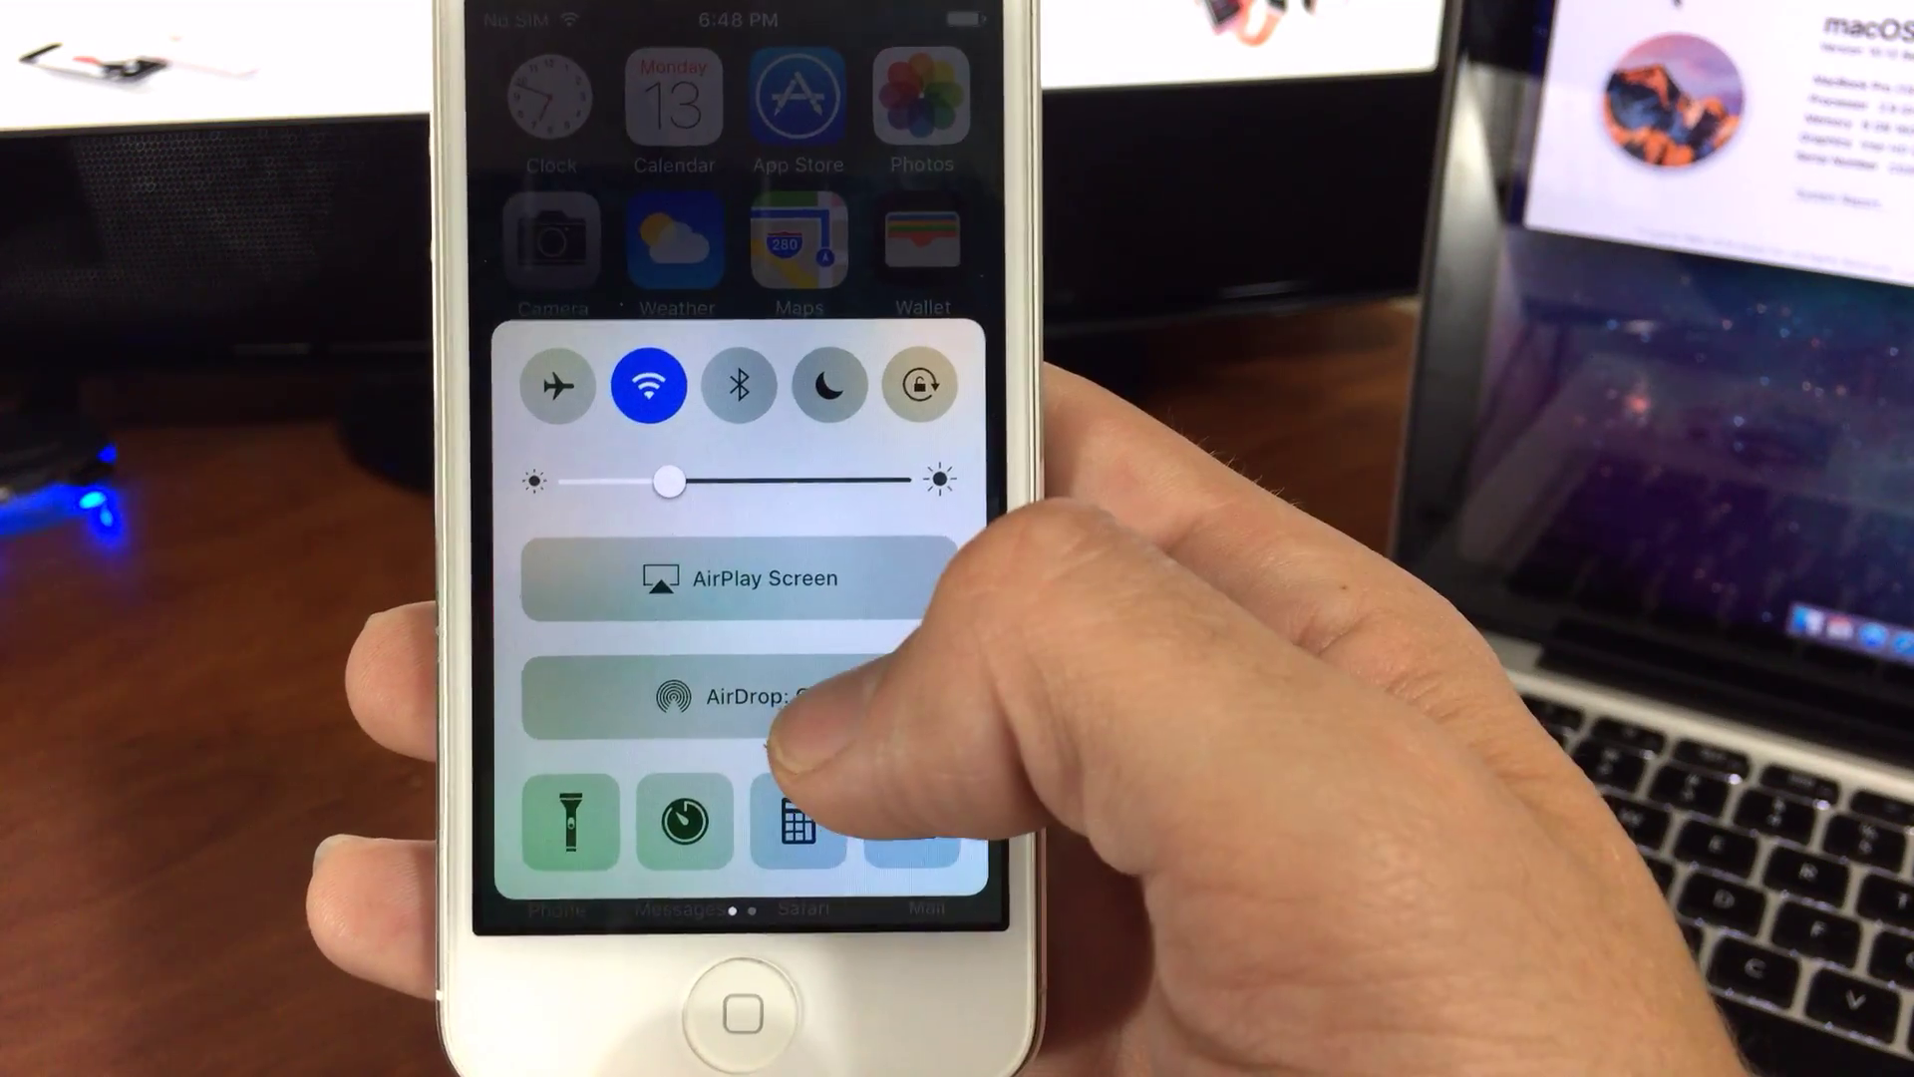
Attempt to enable AirDrop, triggering the iCloud sign-in required alert while AirDrop stays Off.
left_click(752, 694)
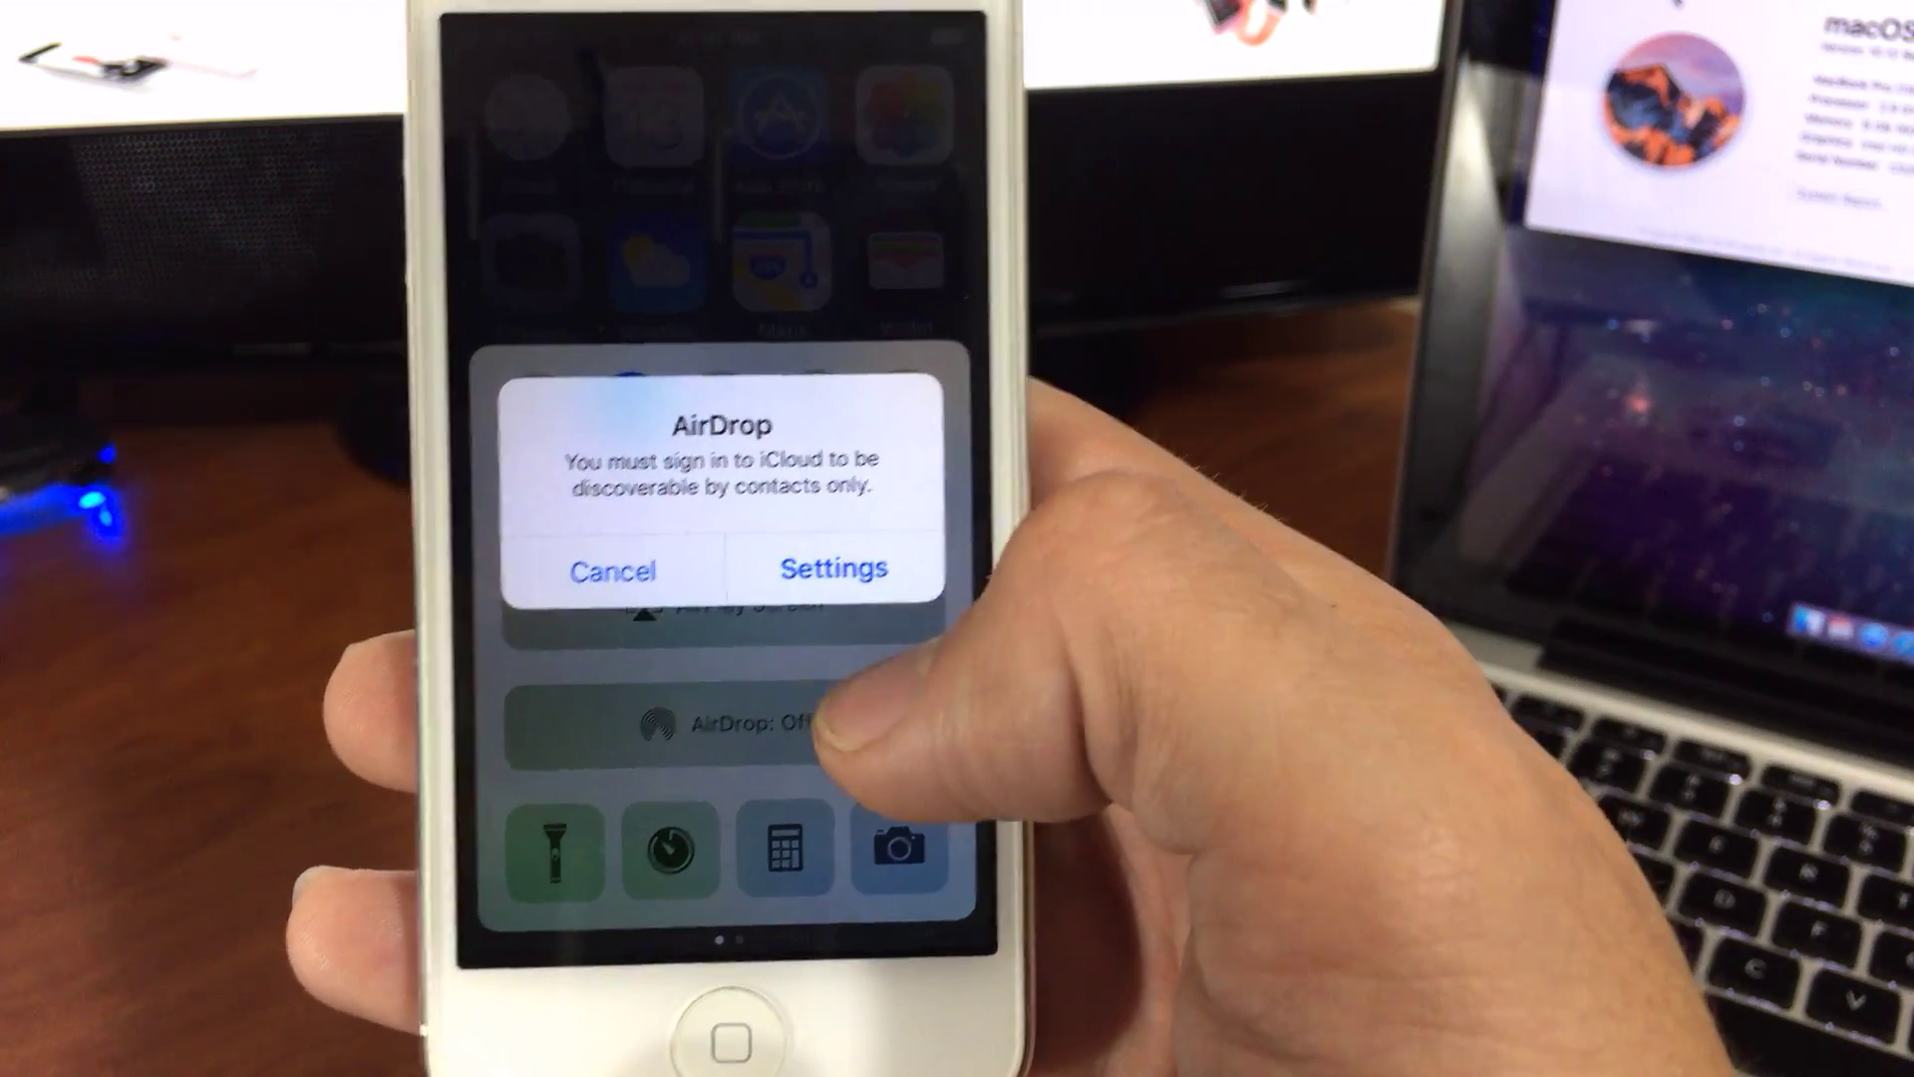